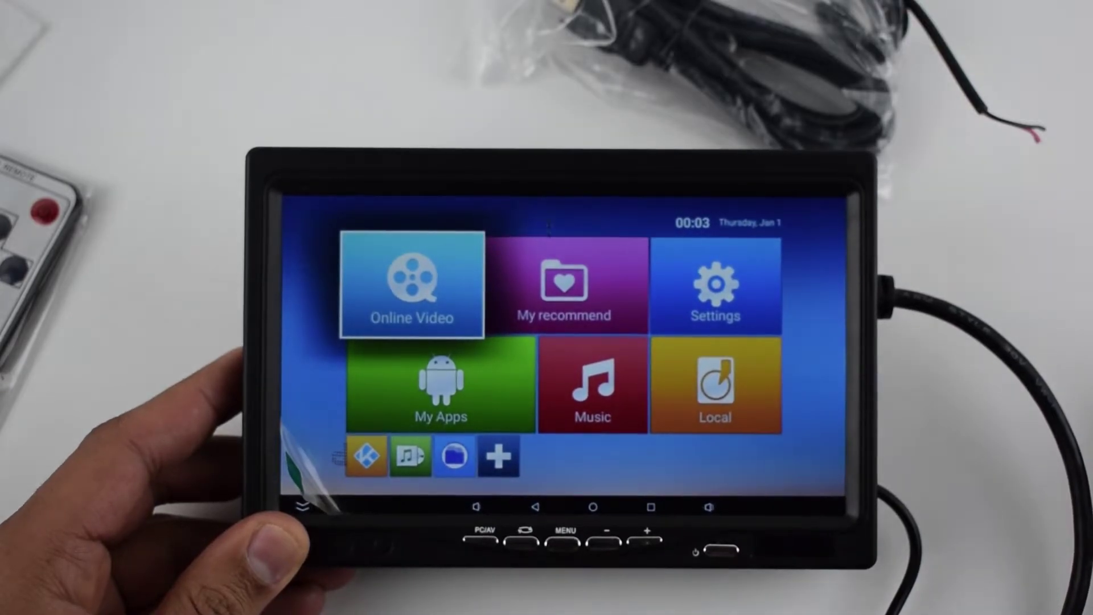
- Select the My Apps tile to show installed apps like Kodi, Netflix, Play Store and Skype
{"action": "left_click", "coordinate": [440, 387]}
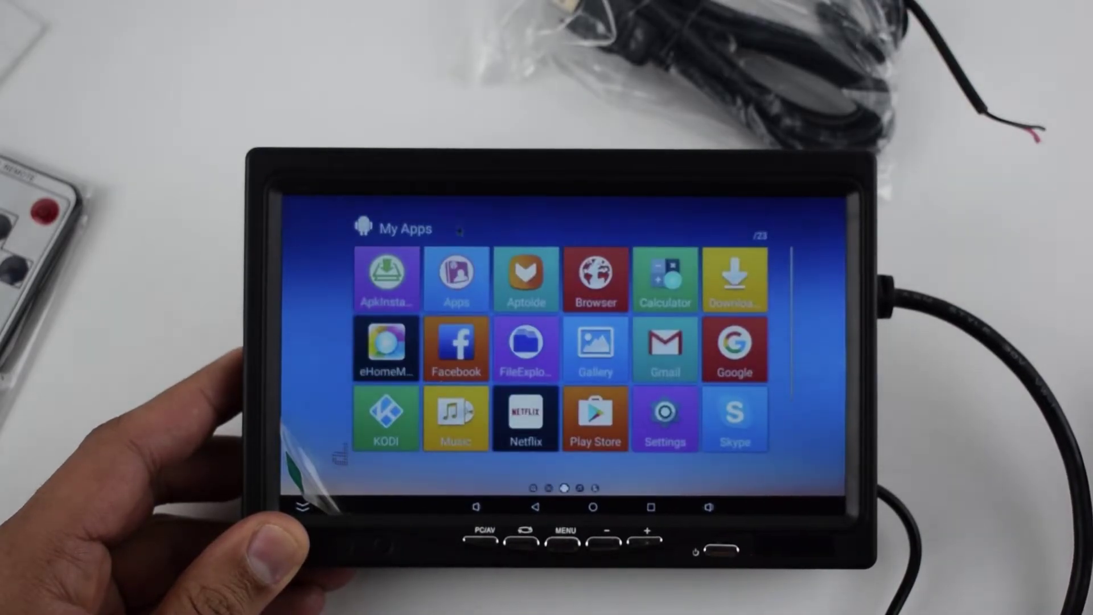